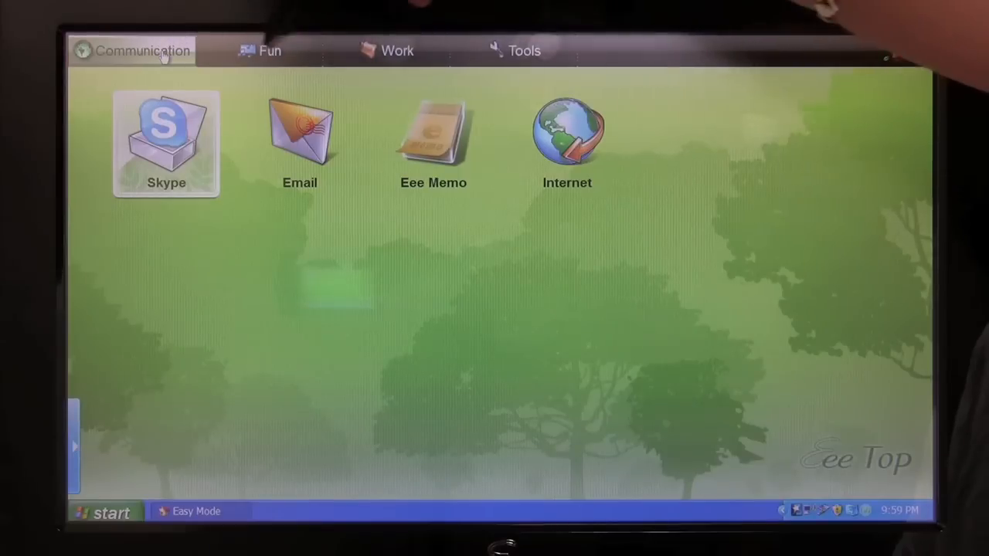
Browse the Work, Tools and Communication categories, ending back on the Work page
left_click(397, 49)
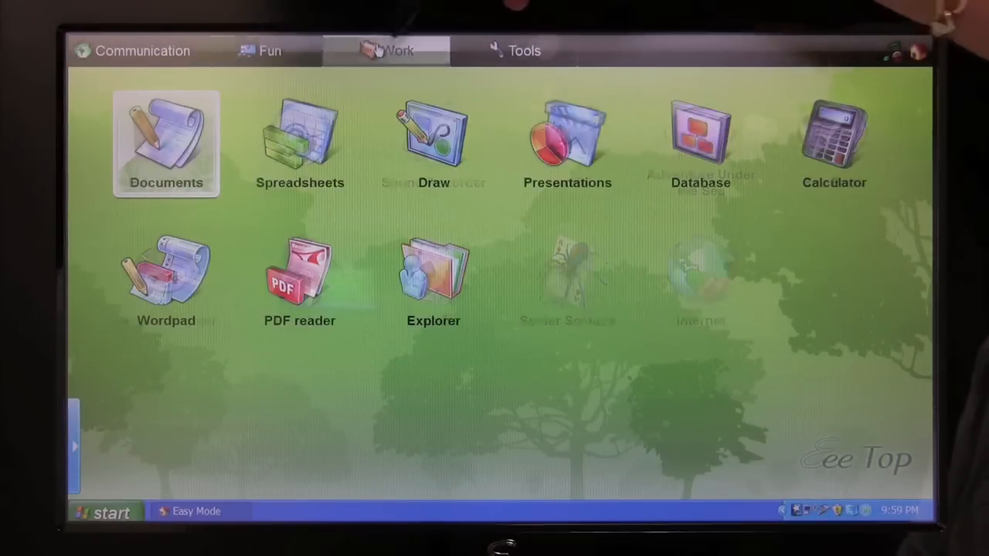
left_click(524, 50)
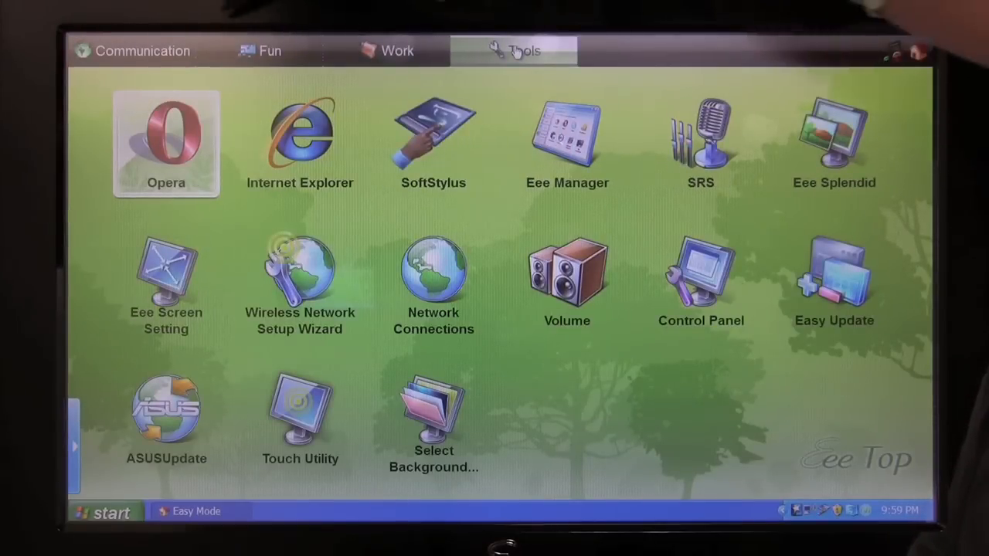
left_click(143, 49)
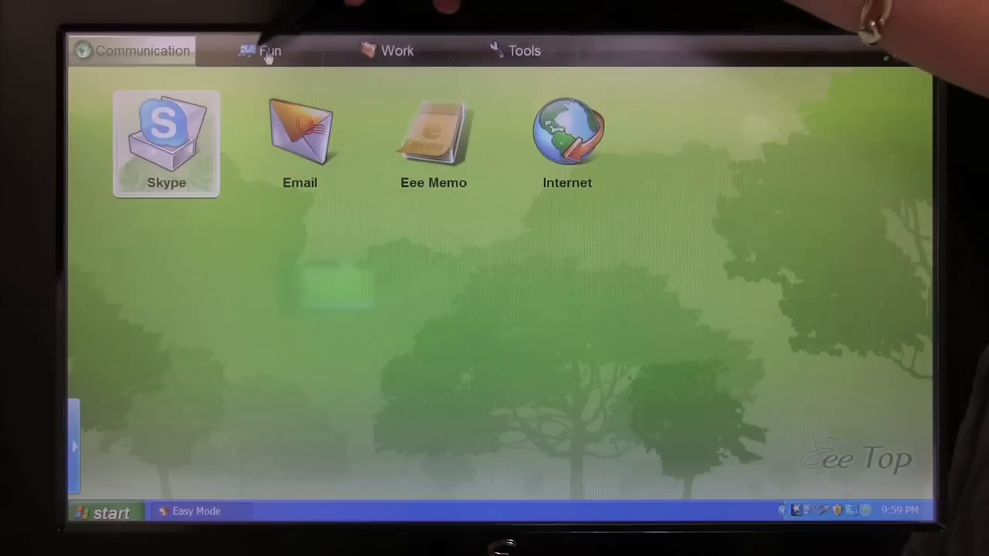
left_click(396, 51)
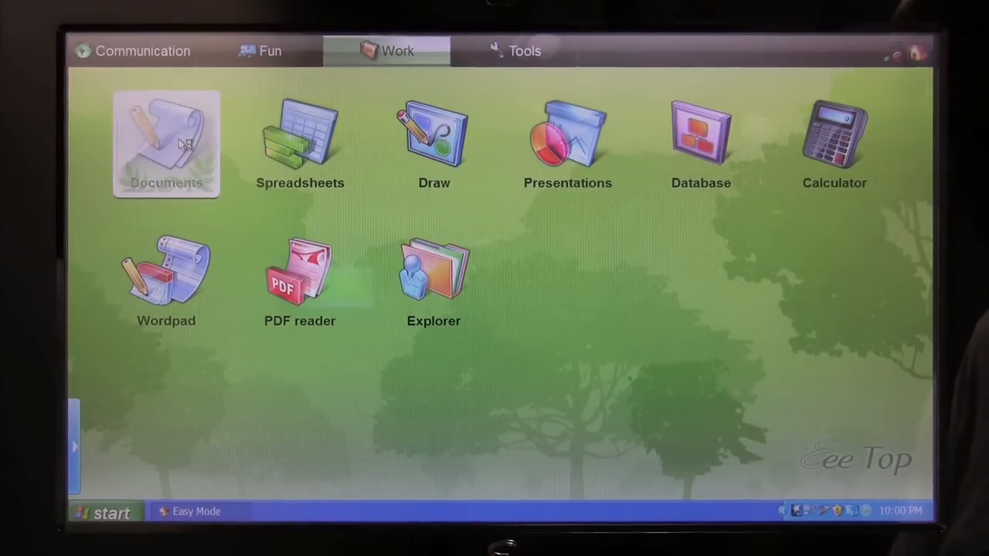
Start a blank StarOffice Writer document from the Documents icon, then close it
left_click(167, 142)
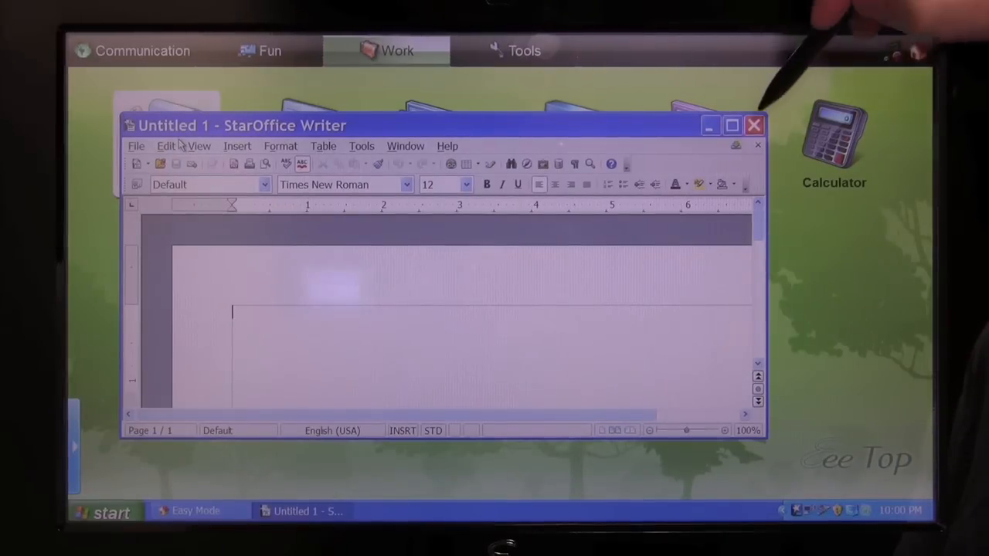
left_click(755, 125)
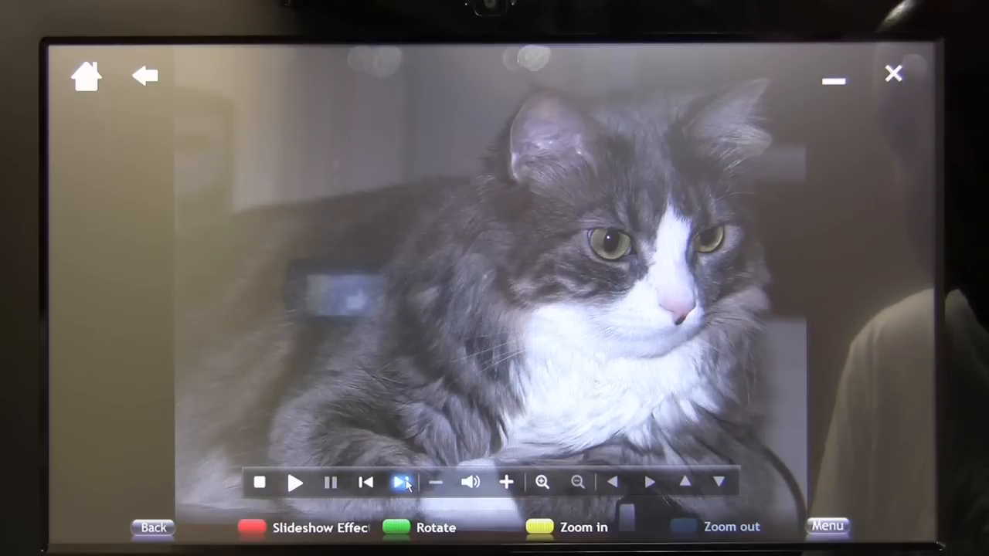
Advance four cat photos to the Christmas-tree one, then leave the slideshow
left_click(402, 482)
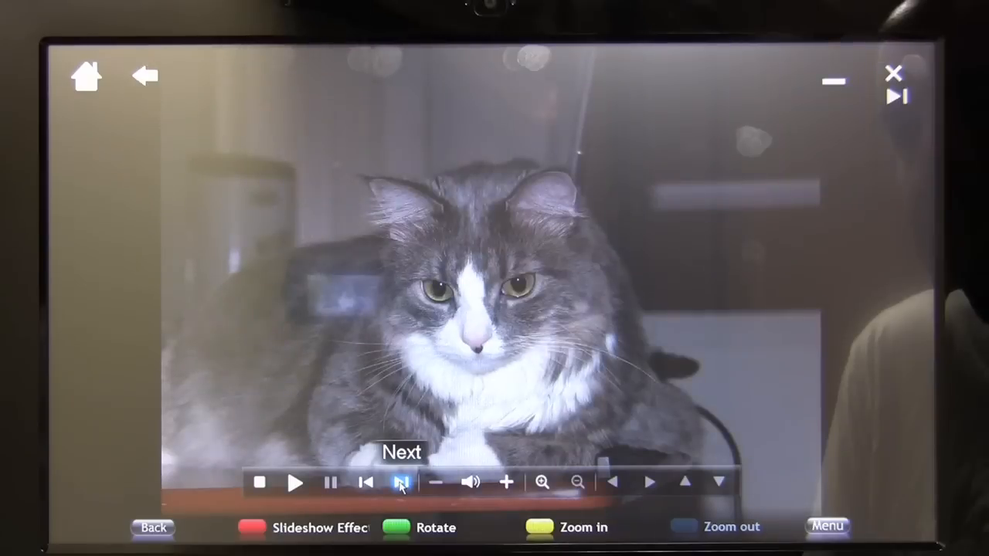
left_click(402, 483)
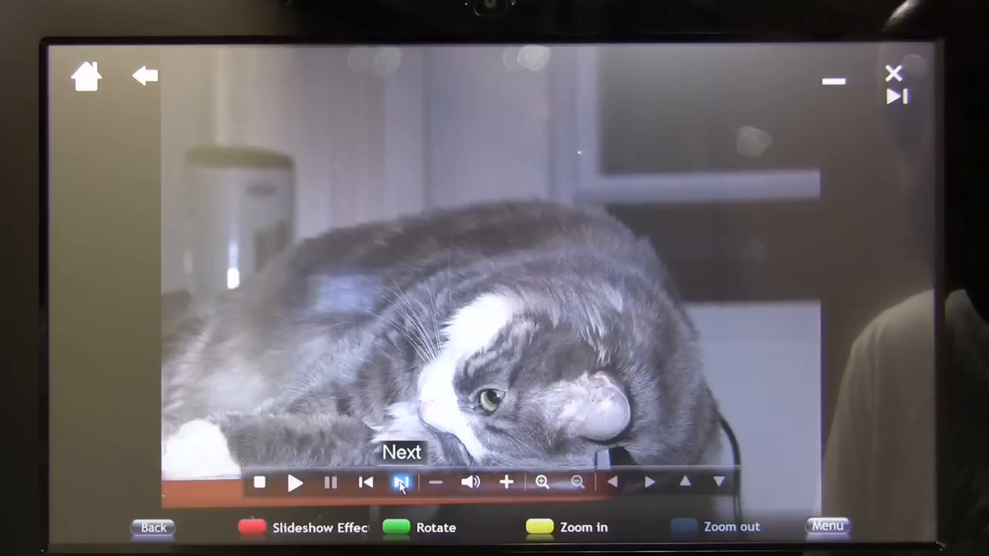
left_click(402, 482)
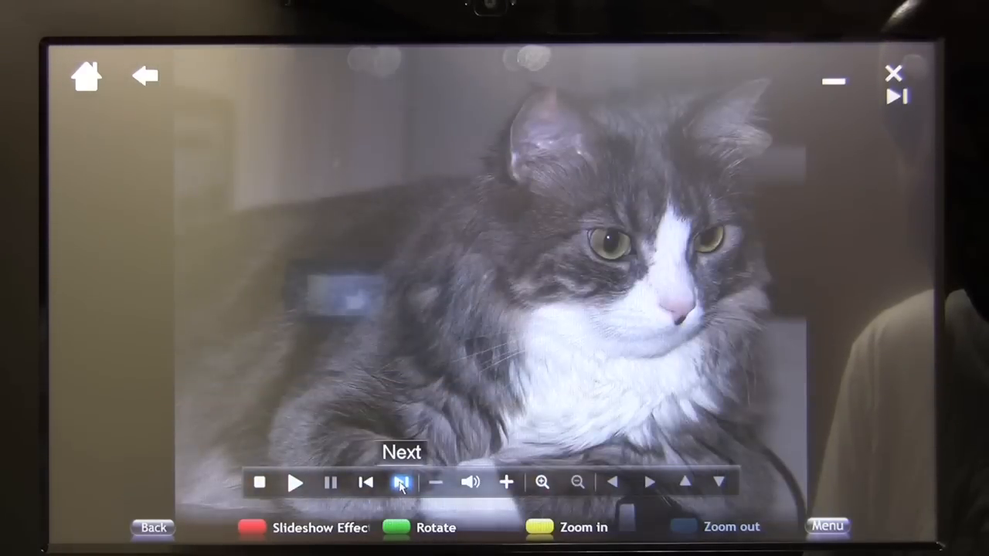
left_click(402, 483)
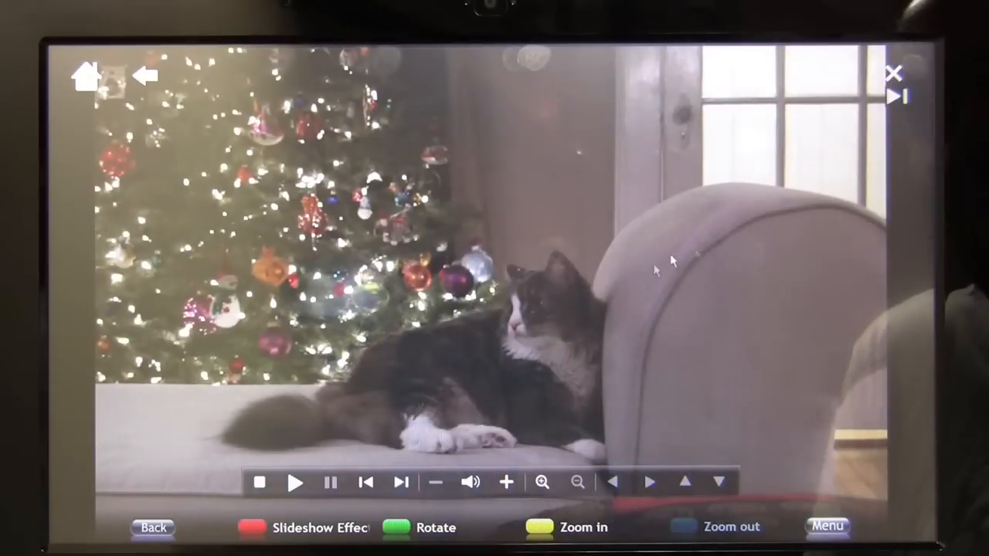
left_click(145, 74)
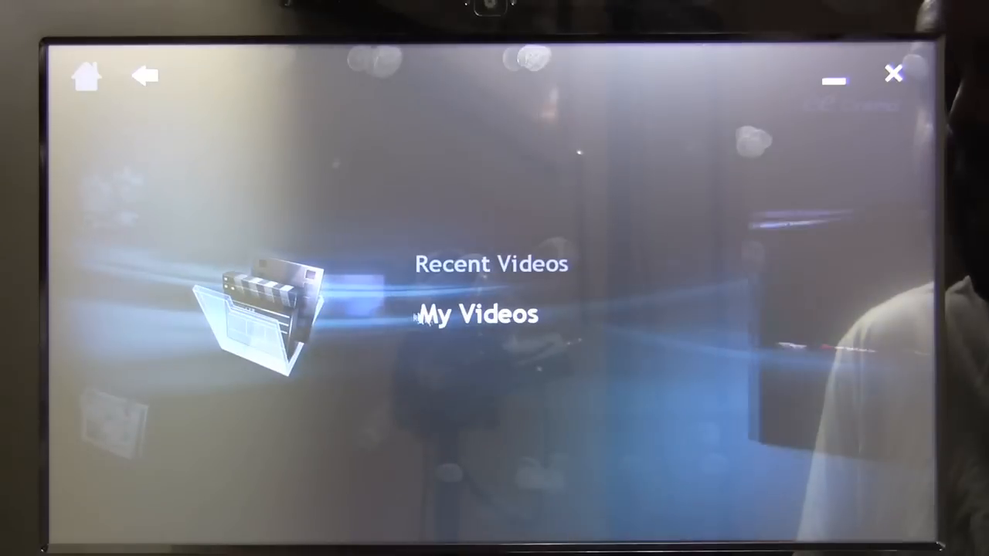
Play the T2 WMV HD clip from My Videos and lower the volume
left_click(476, 315)
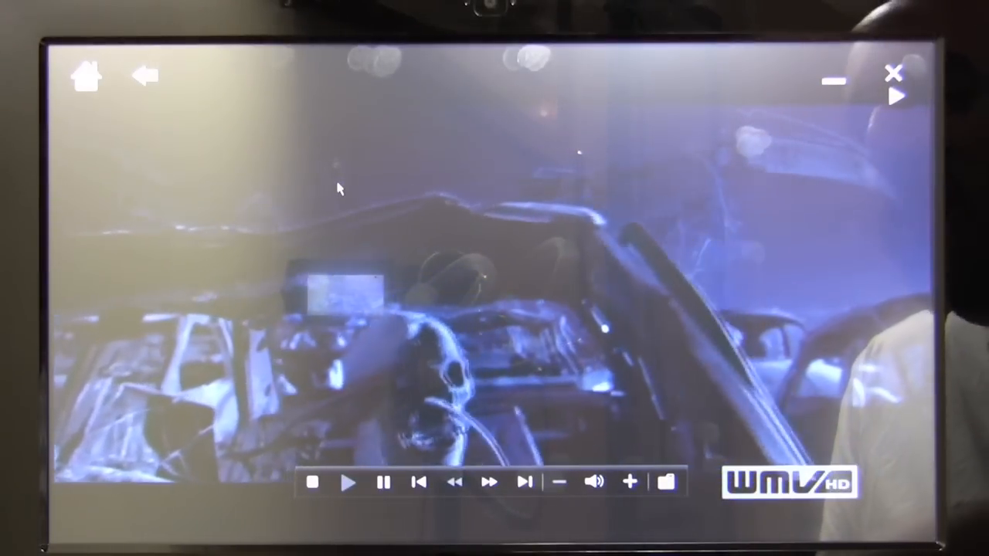
left_click(630, 483)
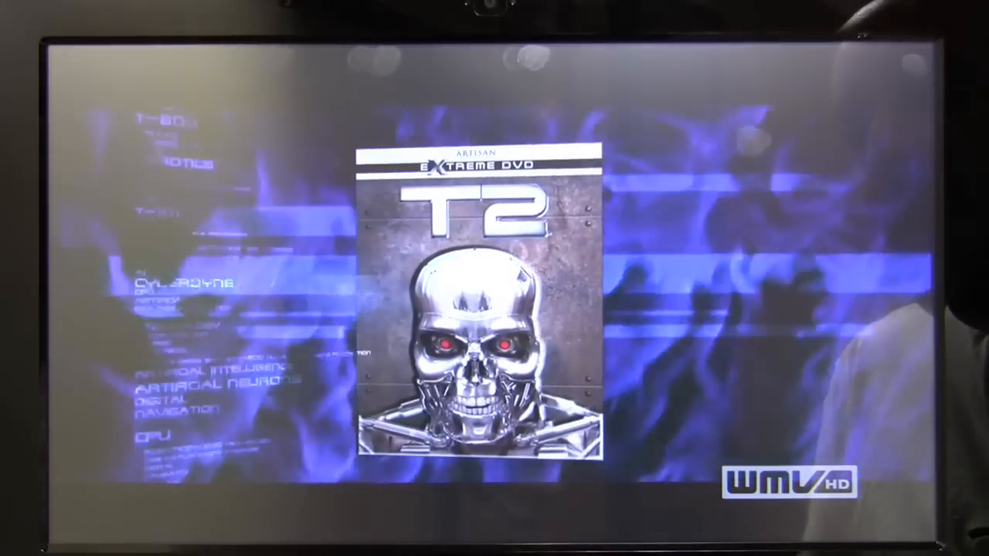
key("volumedown")
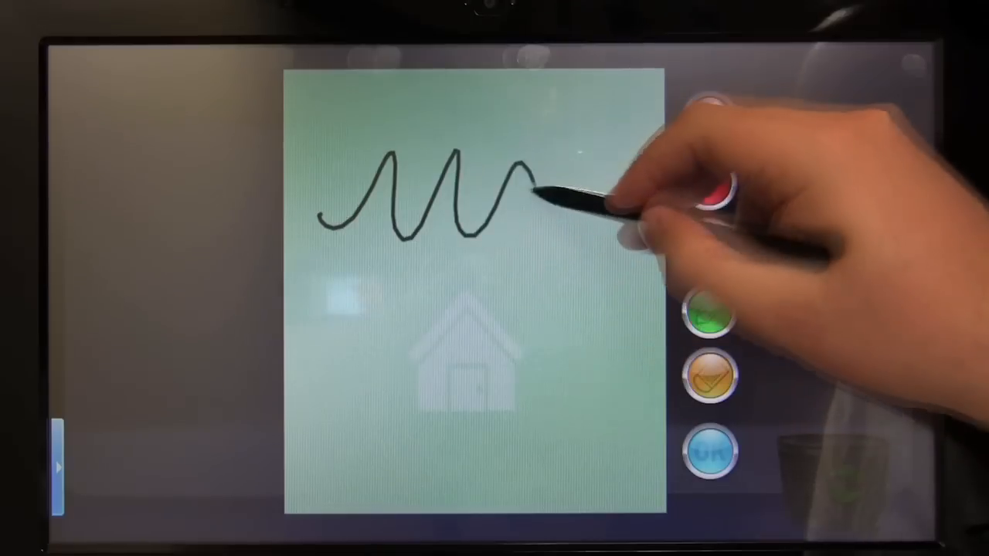
Draw a squiggle on the green note, move it, trash it, and exit to the desktop
left_click_drag(332, 290, 564, 312)
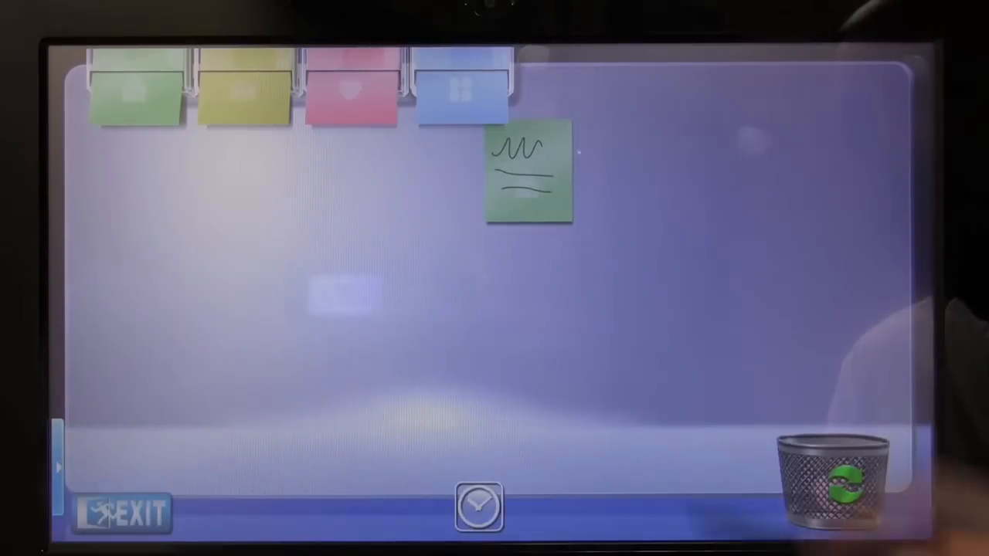
left_click_drag(528, 170, 244, 302)
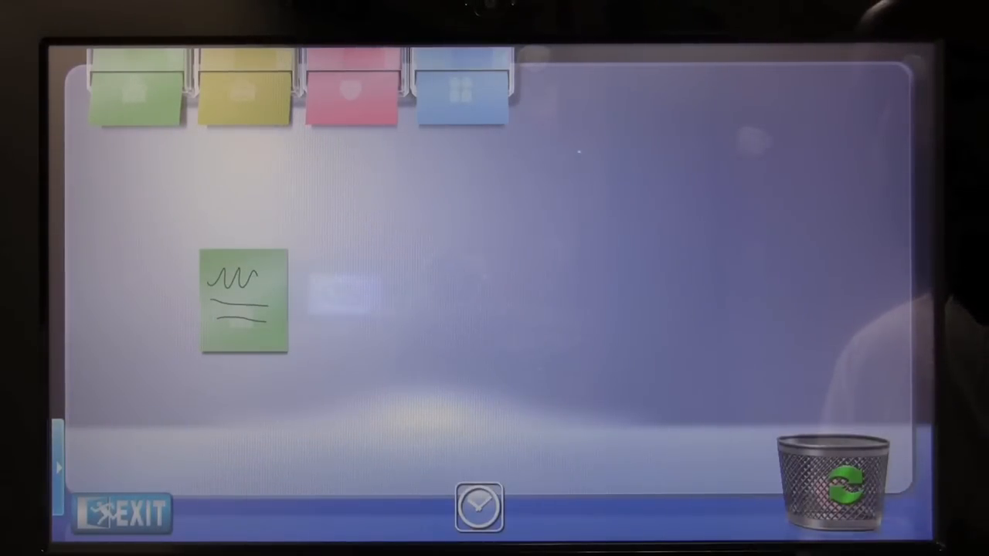
left_click_drag(246, 301, 708, 394)
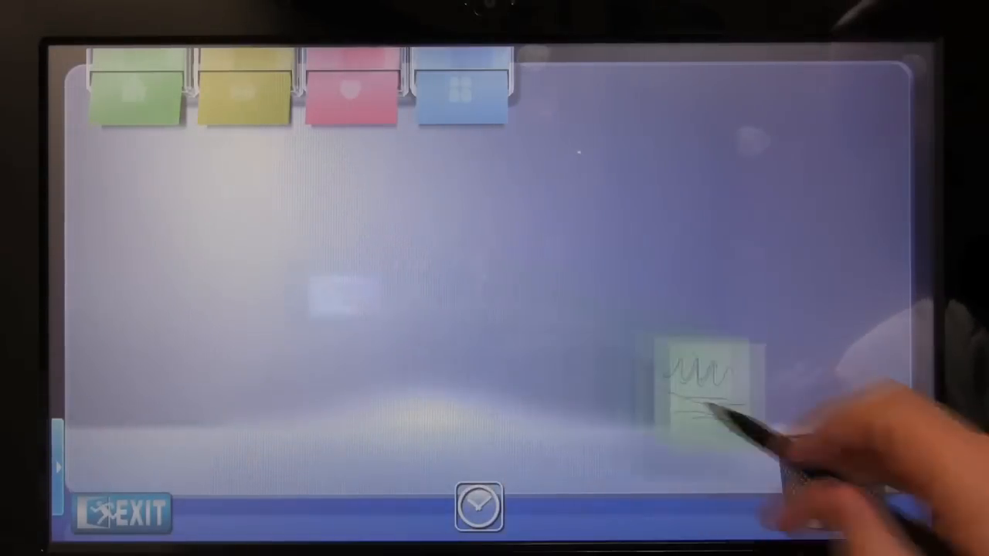
left_click_drag(708, 394, 832, 480)
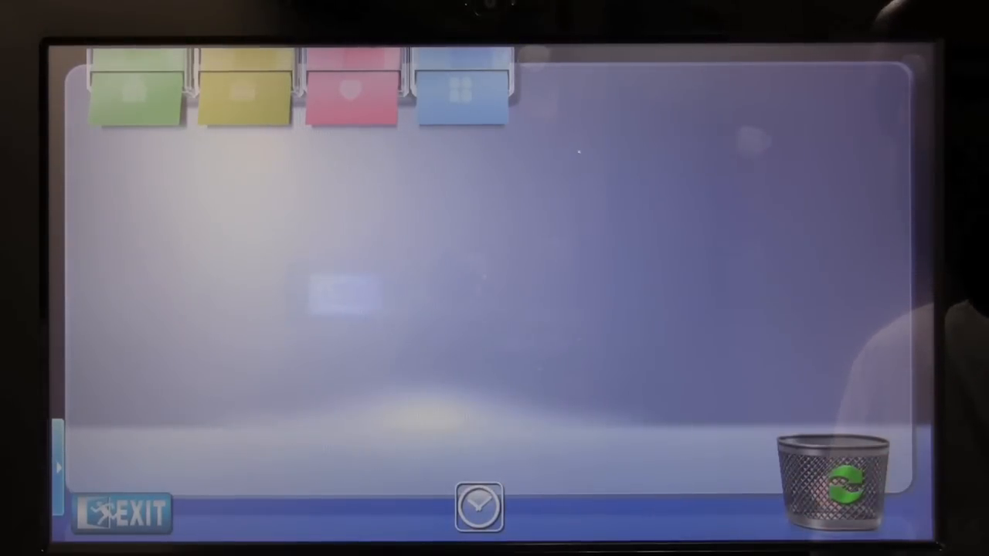
left_click(120, 513)
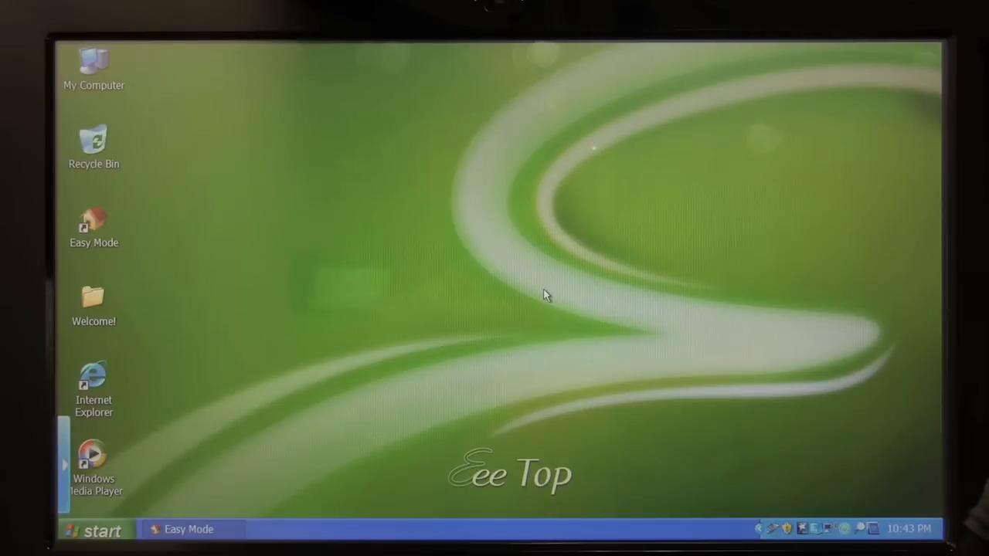
mouse_move(417, 312)
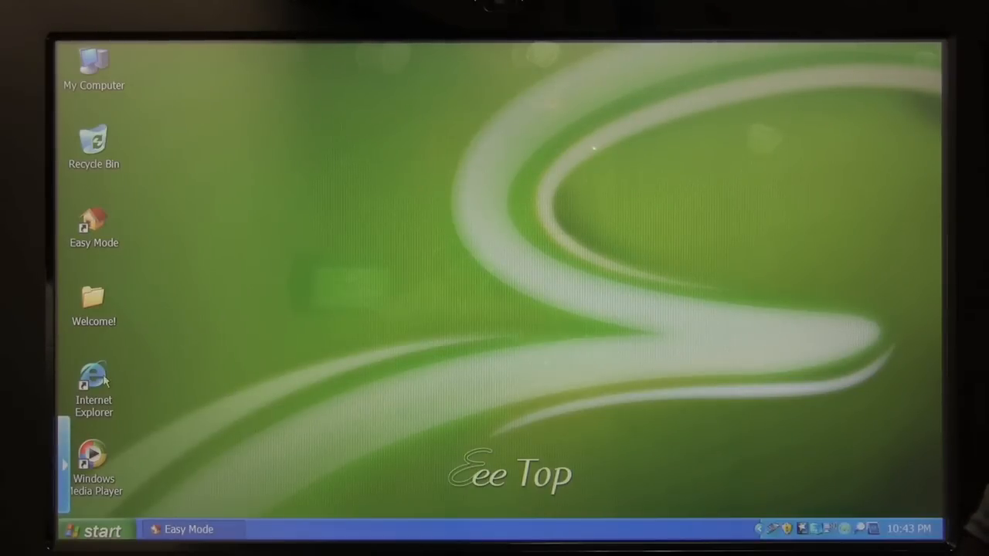
Start Internet Explorer from its desktop icon, landing on HotHardware.com
left_click(93, 379)
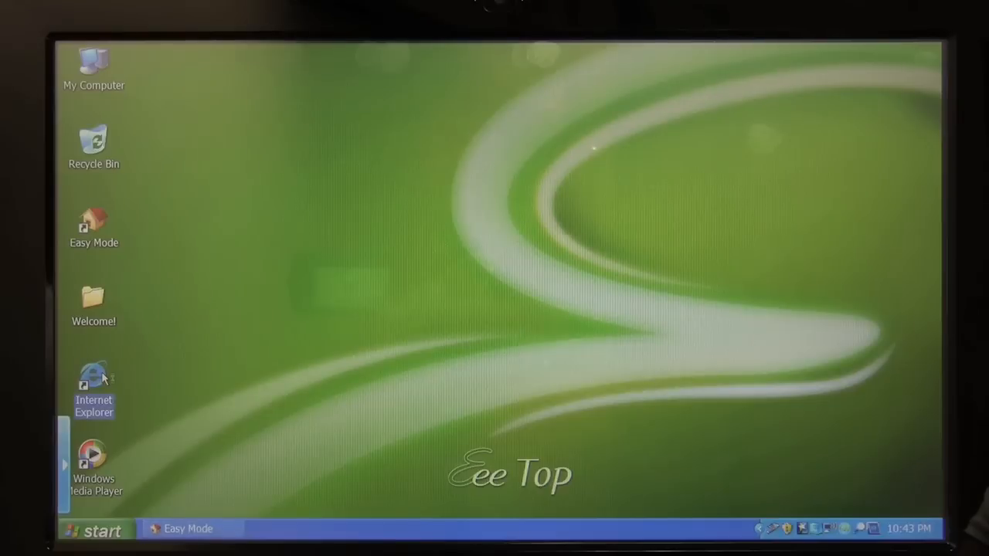
double_click(93, 379)
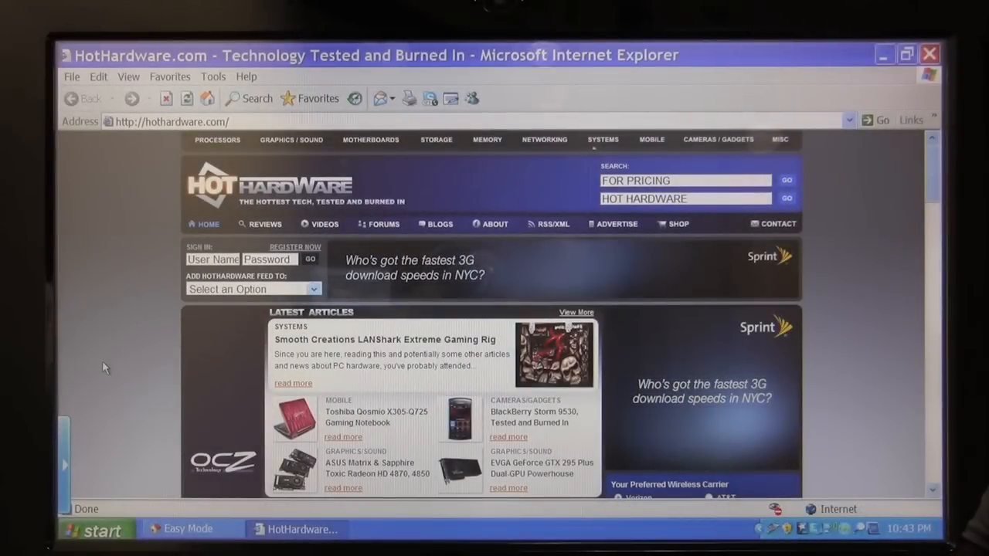
Scroll down the LANShark Extreme Gaming Rig review to its specifications and conclusion
scroll("down", 3)
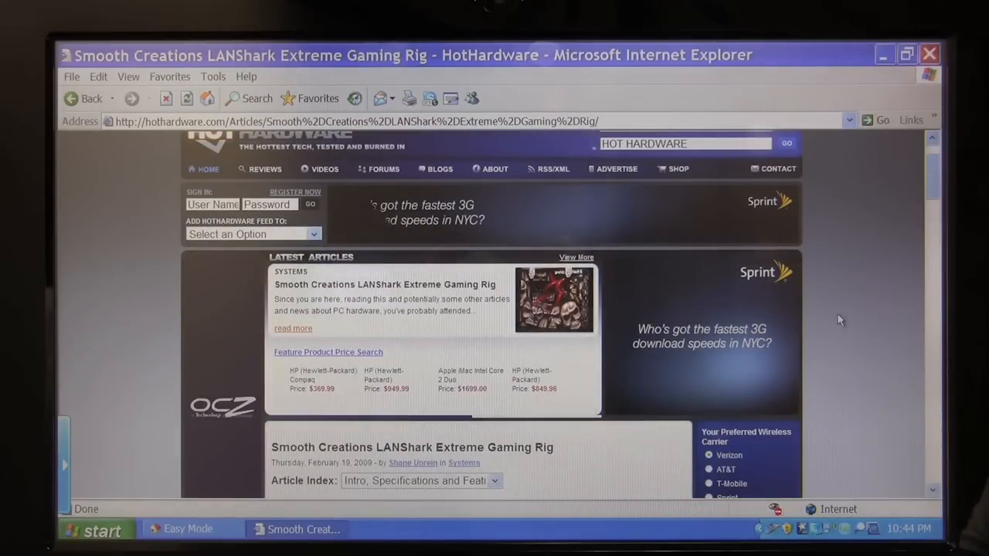
scroll("down", 3)
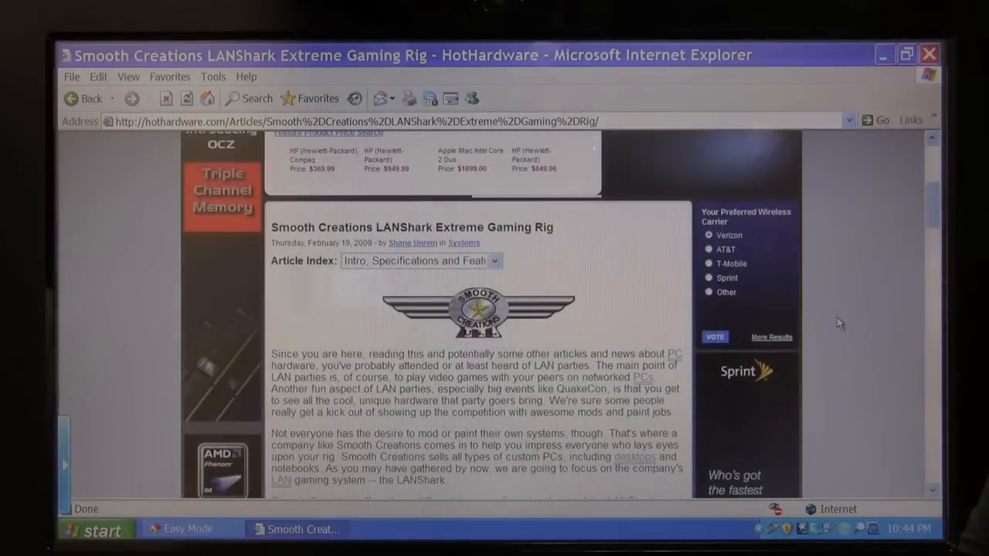
scroll("down", 3)
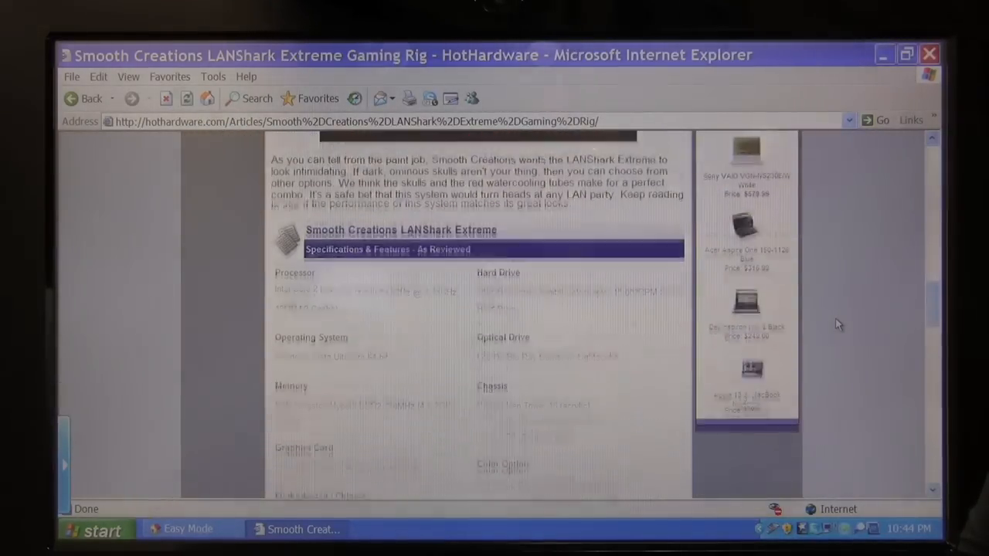
scroll("down", 3)
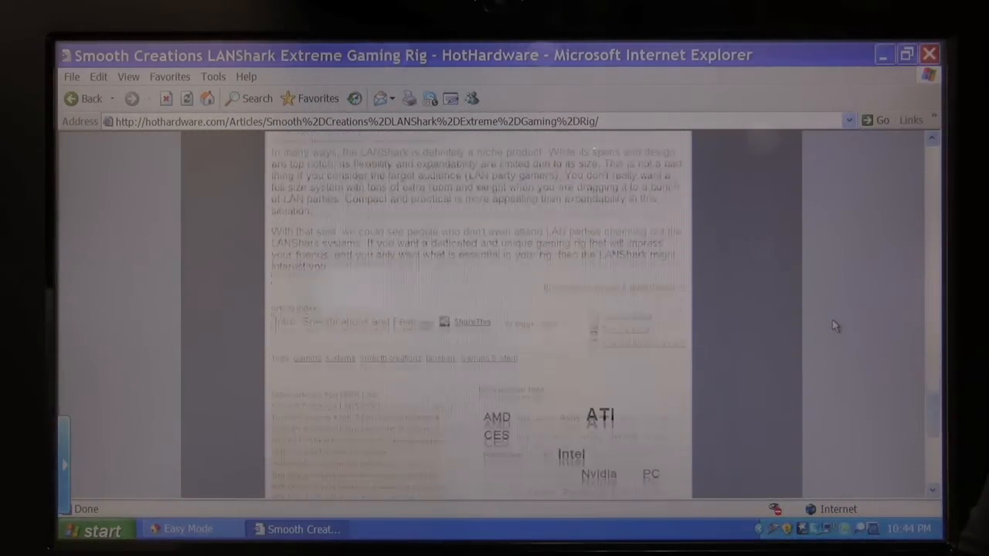